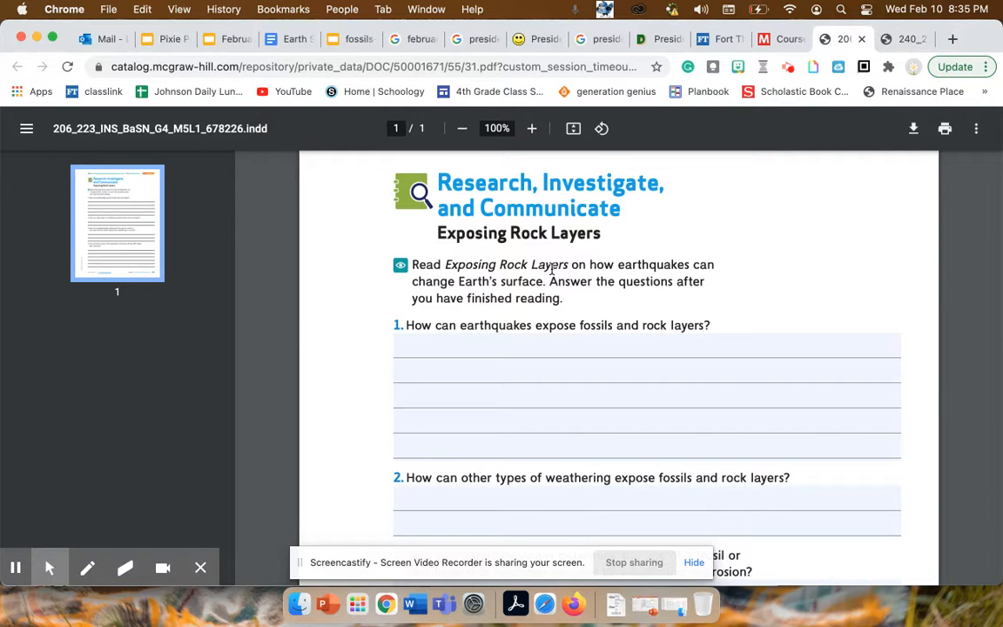
{"action": "mouse_move", "coordinate": [470, 288]}
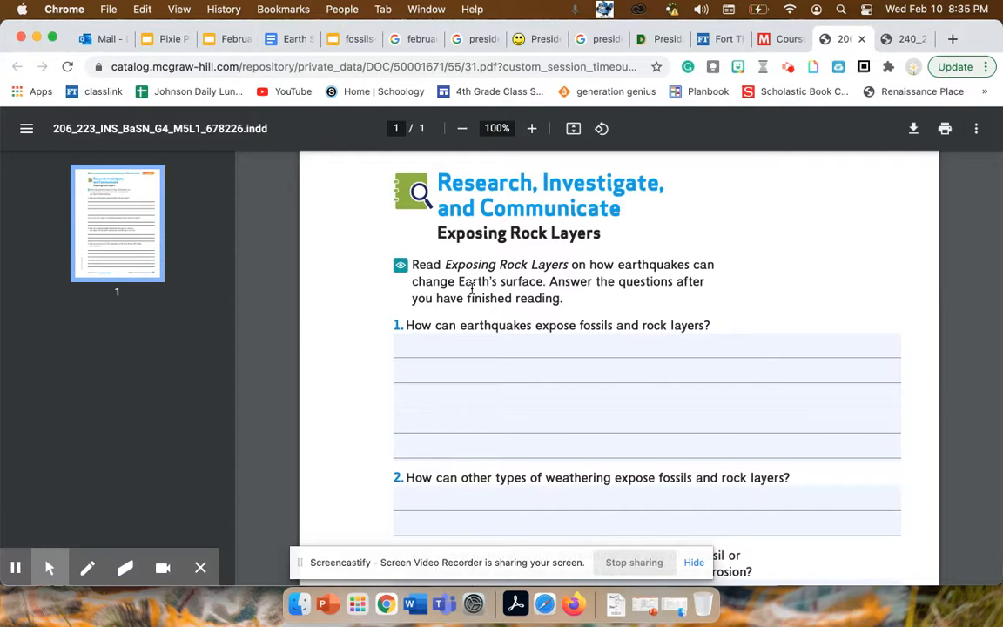
{"action": "mouse_move", "coordinate": [523, 295]}
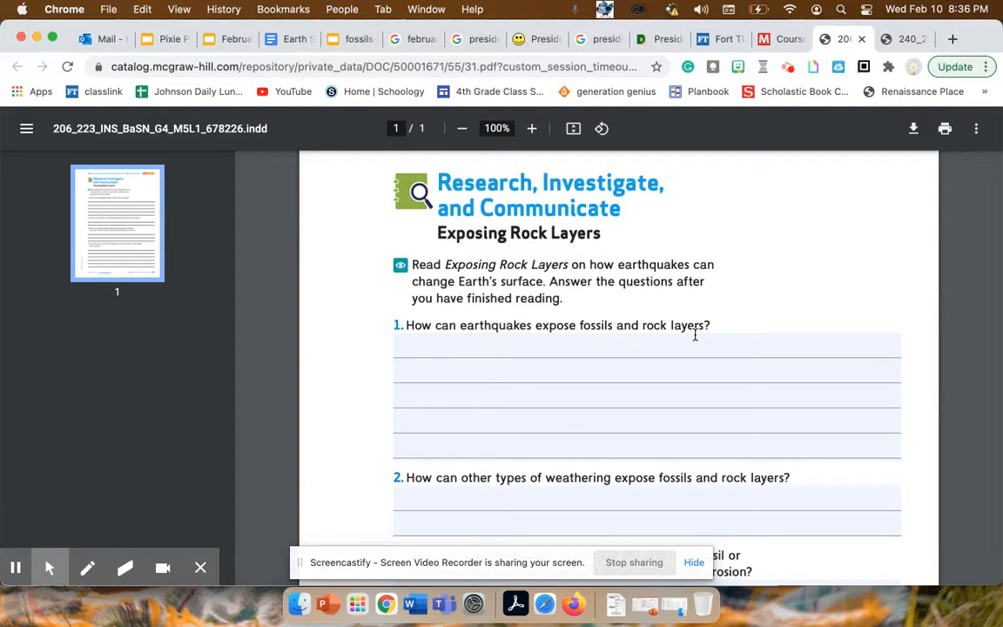
Step: Read through the four Exposing Rock Layers questions, then return to the Inspire Science course page via Classlink
{"action": "scroll", "scroll_direction": "down", "scroll_amount": 3}
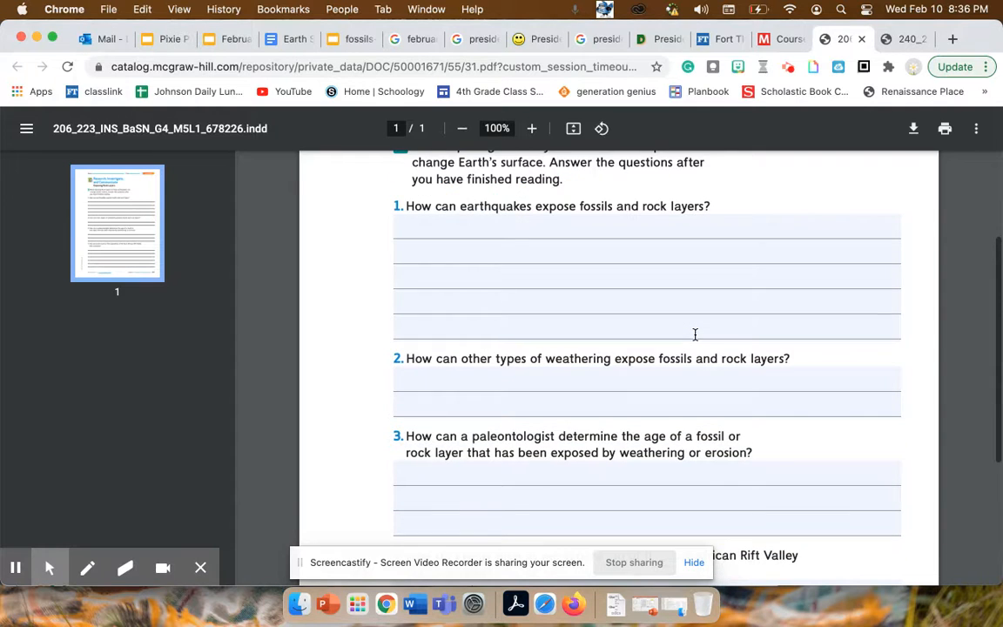
{"action": "scroll", "scroll_direction": "down", "scroll_amount": 3}
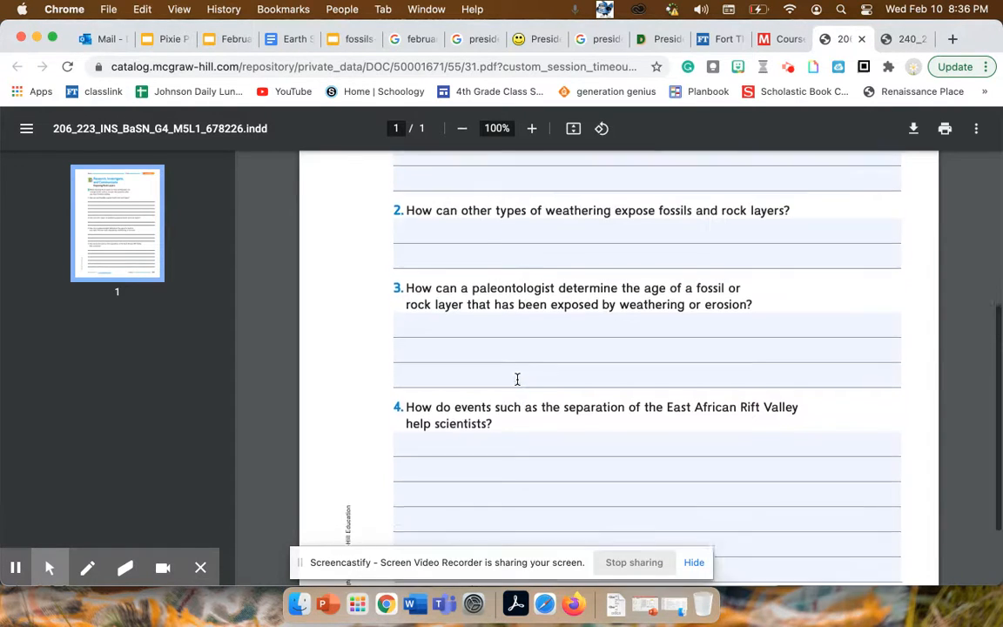
{"action": "left_click", "coordinate": [780, 38]}
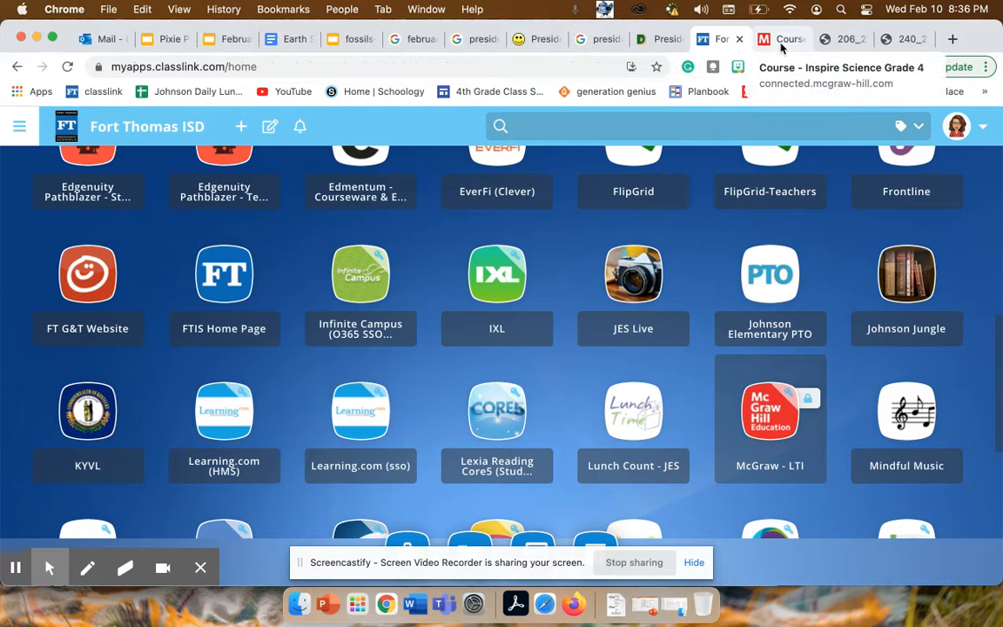
{"action": "left_click", "coordinate": [780, 38]}
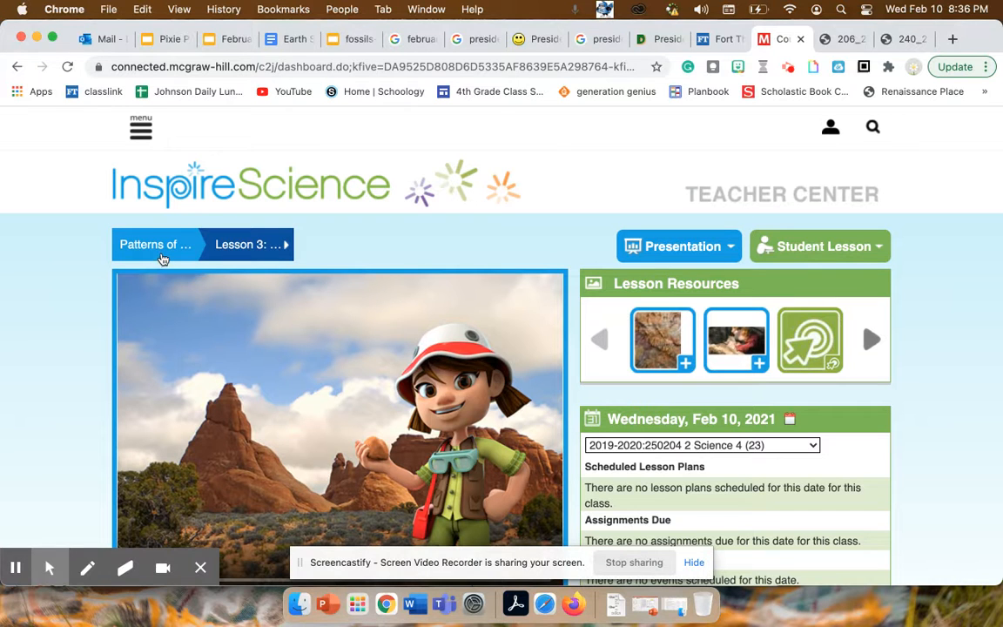
Step: Choose Lesson 3: History of Earth's Surface and open its Exposing Rock Layers article from the resources
{"action": "left_click", "coordinate": [155, 244]}
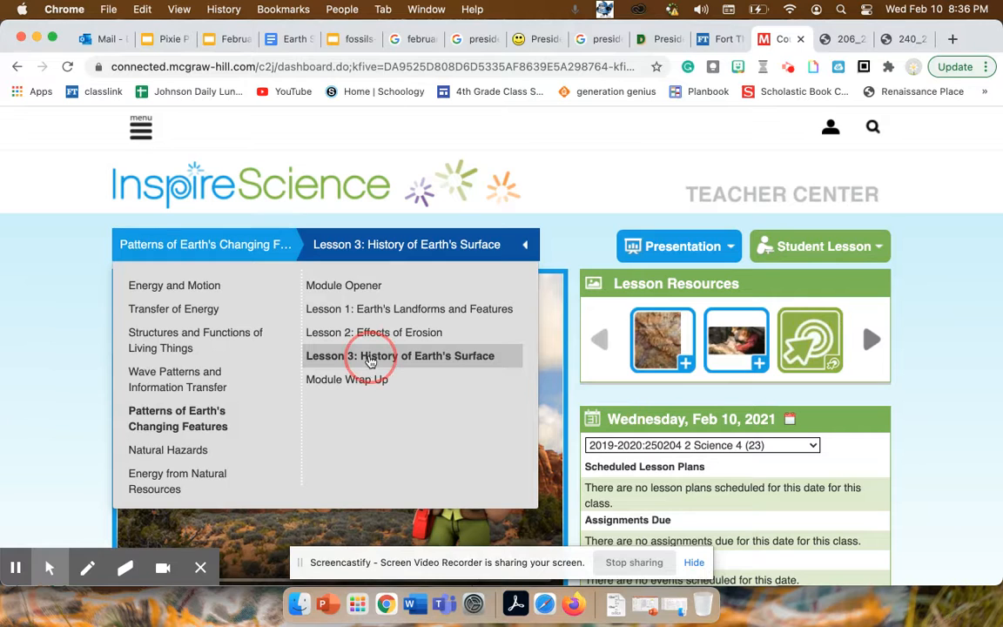
{"action": "left_click", "coordinate": [400, 355]}
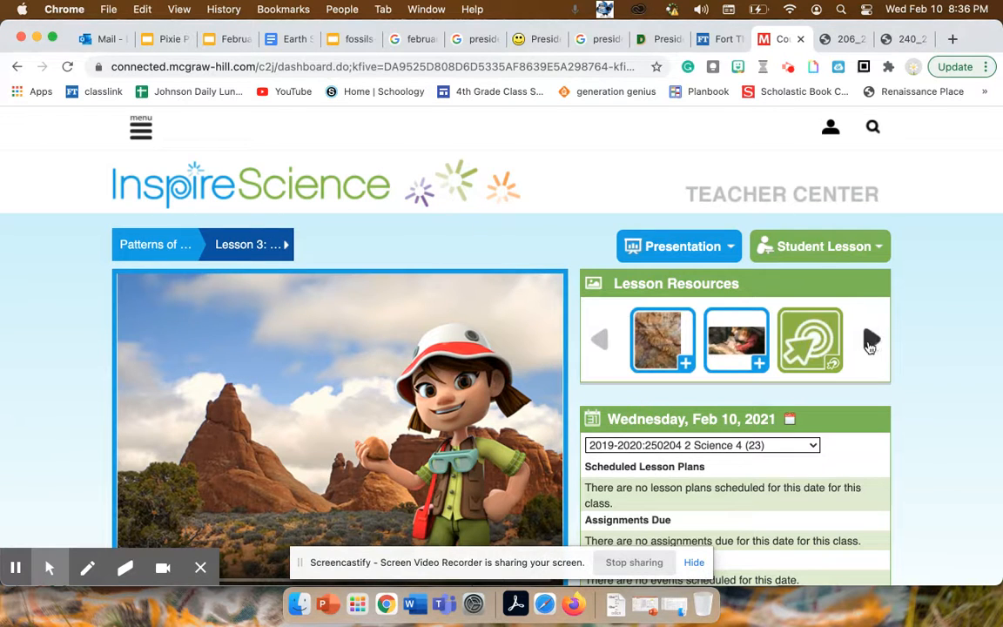
{"action": "left_click", "coordinate": [871, 340]}
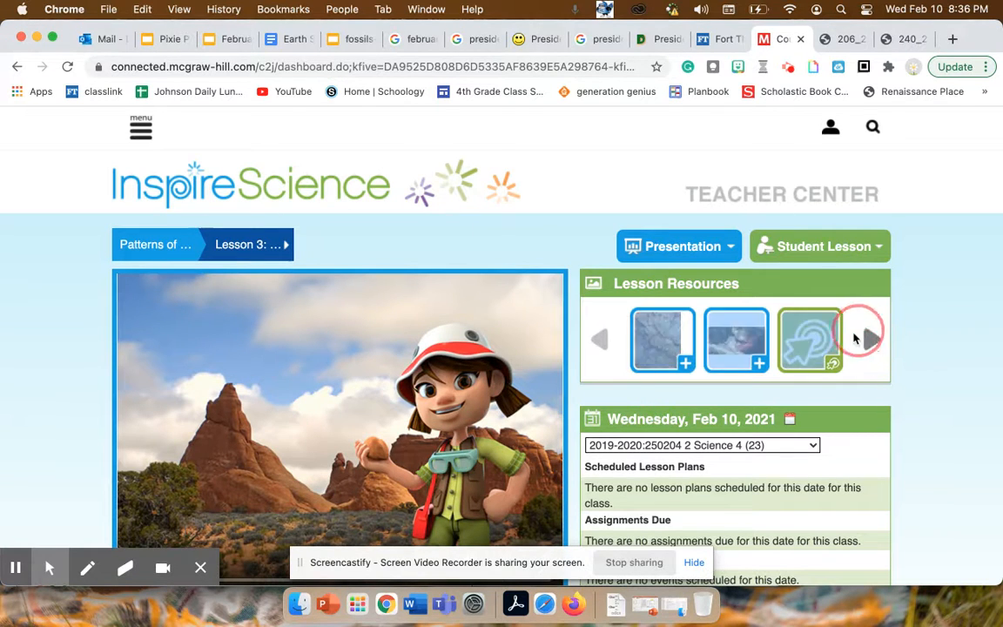
{"action": "left_click", "coordinate": [870, 337]}
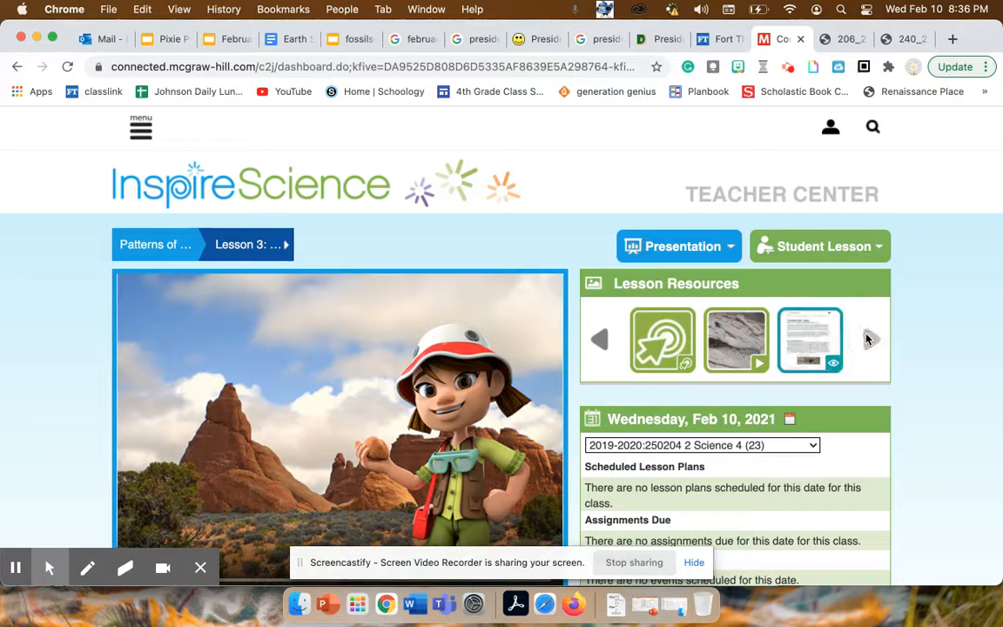
{"action": "mouse_move", "coordinate": [735, 340]}
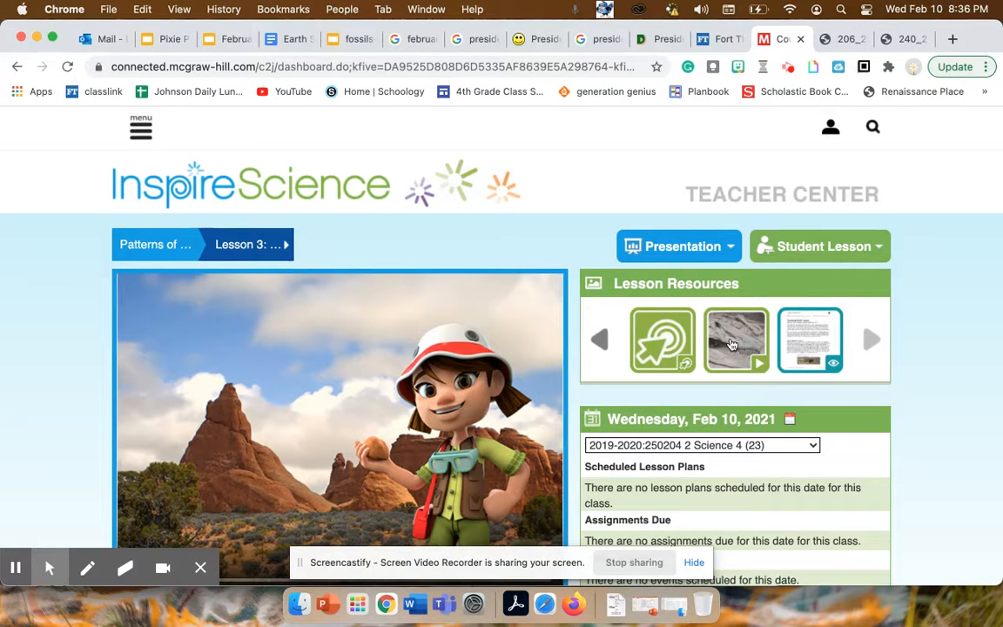
{"action": "mouse_move", "coordinate": [786, 338]}
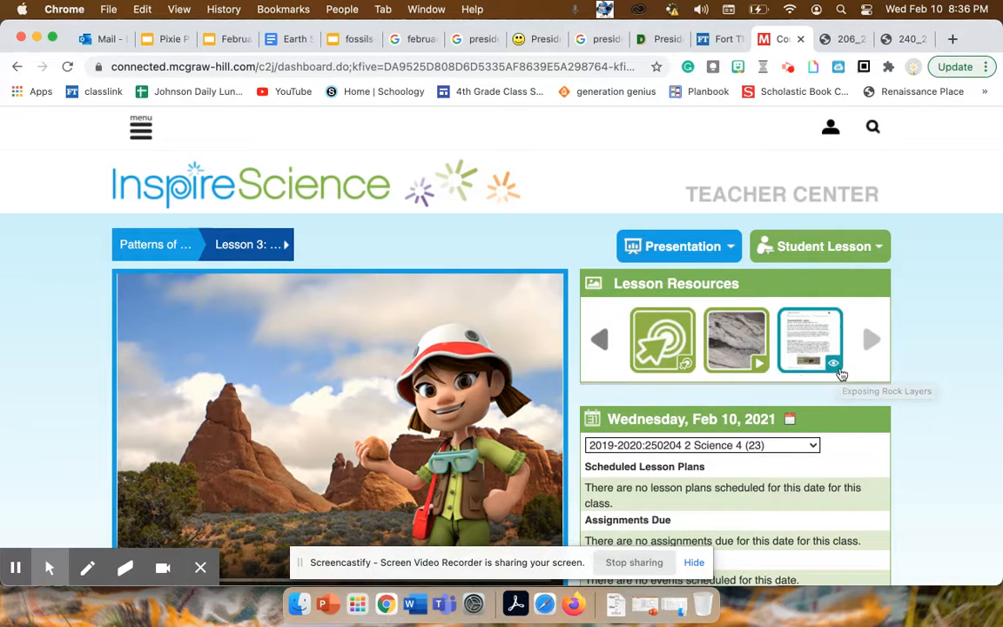
{"action": "left_click", "coordinate": [810, 340]}
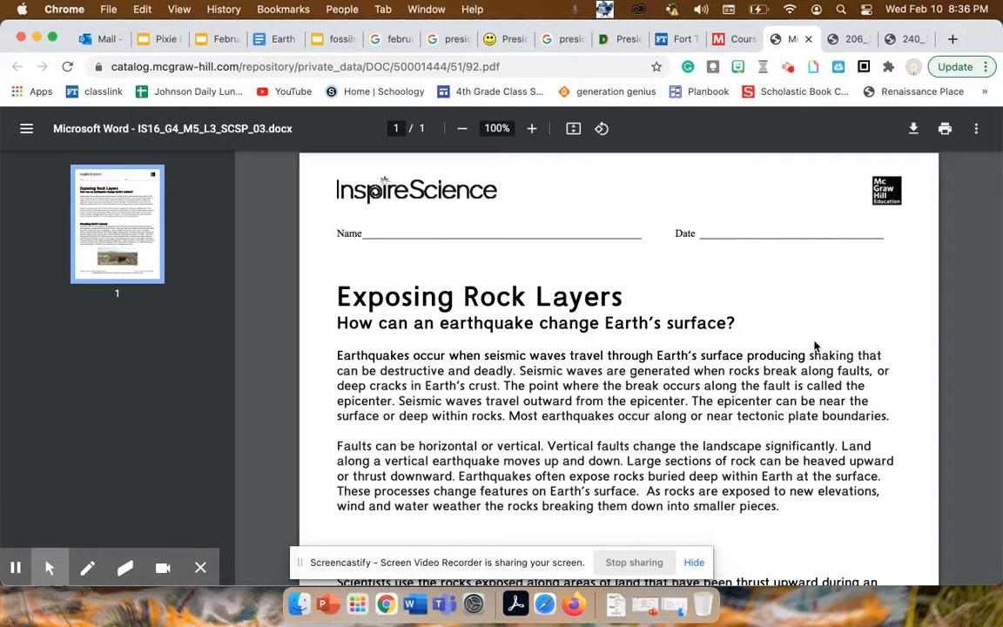
Step: Preview the Exposing Rock Layers article, then bring the question sheet back into view
{"action": "scroll", "scroll_direction": "down", "scroll_amount": 3}
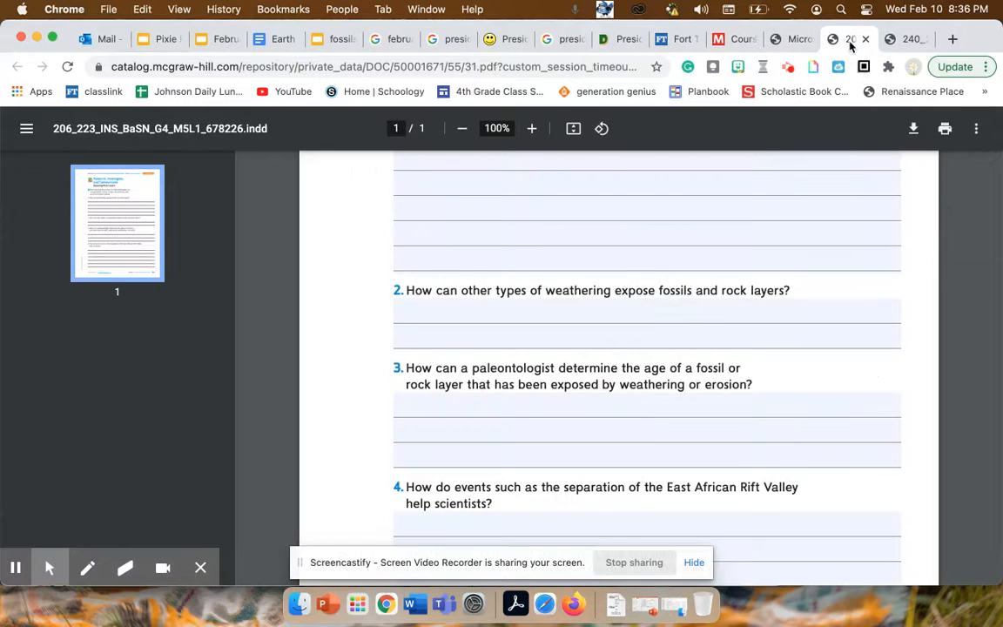
{"action": "scroll", "scroll_direction": "up", "scroll_amount": 3}
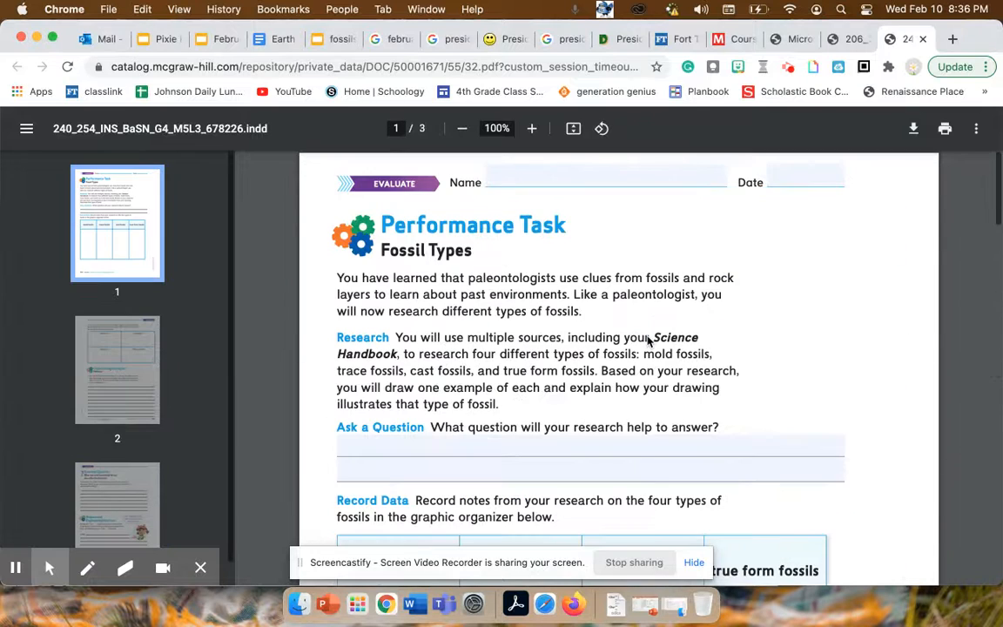
Step: Read page 1 of the Fossil Types performance task: research directions and four-fossil notes chart
{"action": "scroll", "scroll_direction": "down", "scroll_amount": 3}
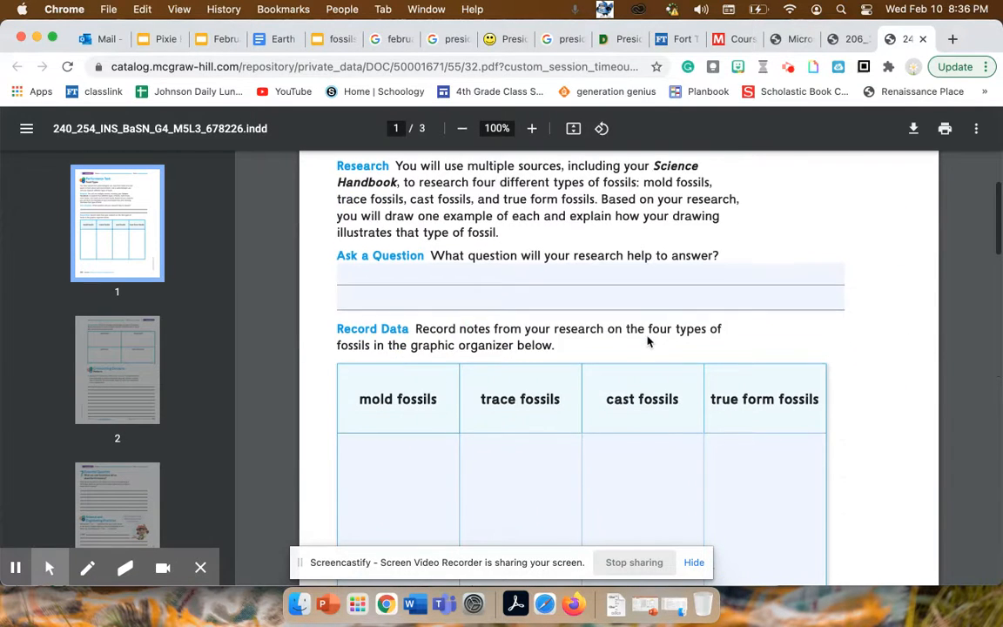
{"action": "scroll", "scroll_direction": "down", "scroll_amount": 3}
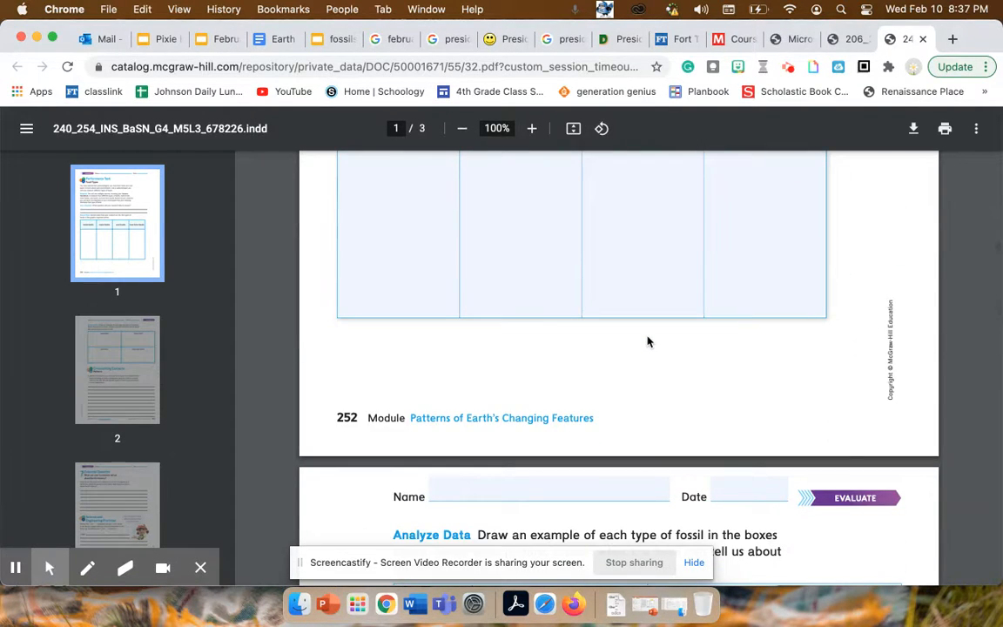
{"action": "scroll", "scroll_direction": "down", "scroll_amount": 3}
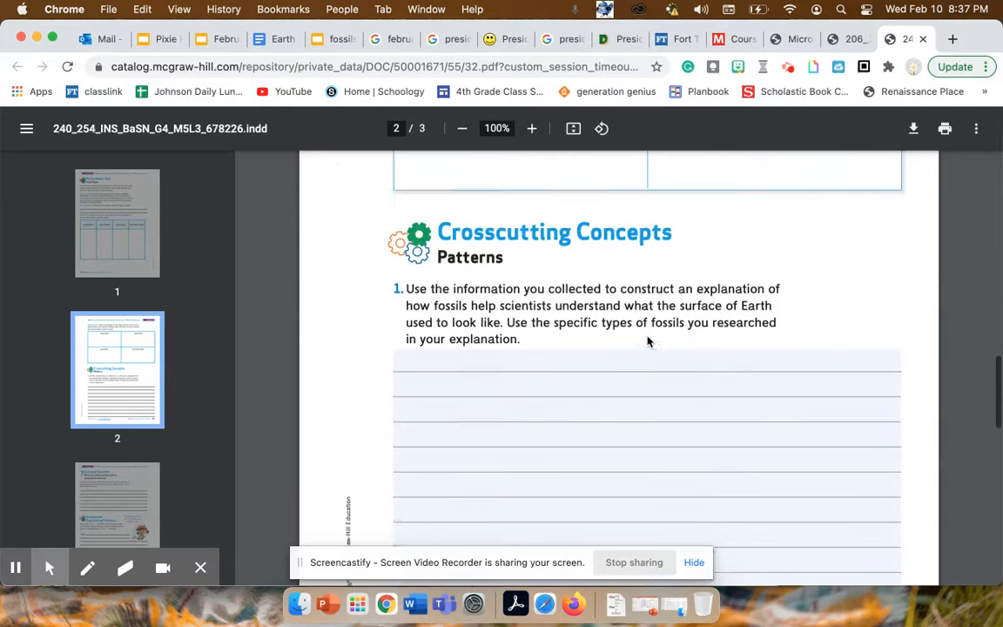
{"action": "scroll", "scroll_direction": "down", "scroll_amount": 3}
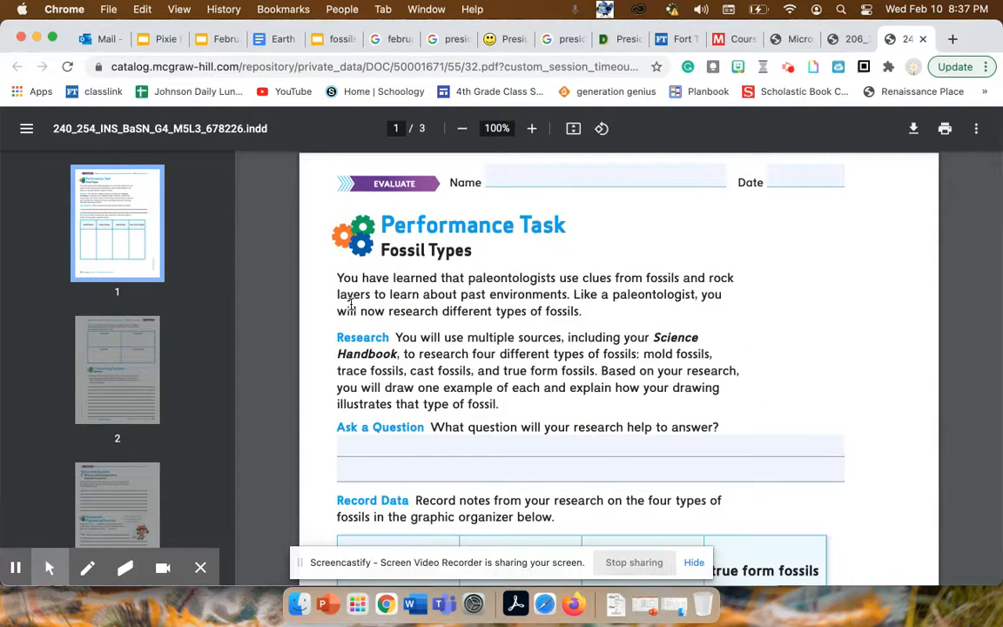
{"action": "mouse_move", "coordinate": [365, 345]}
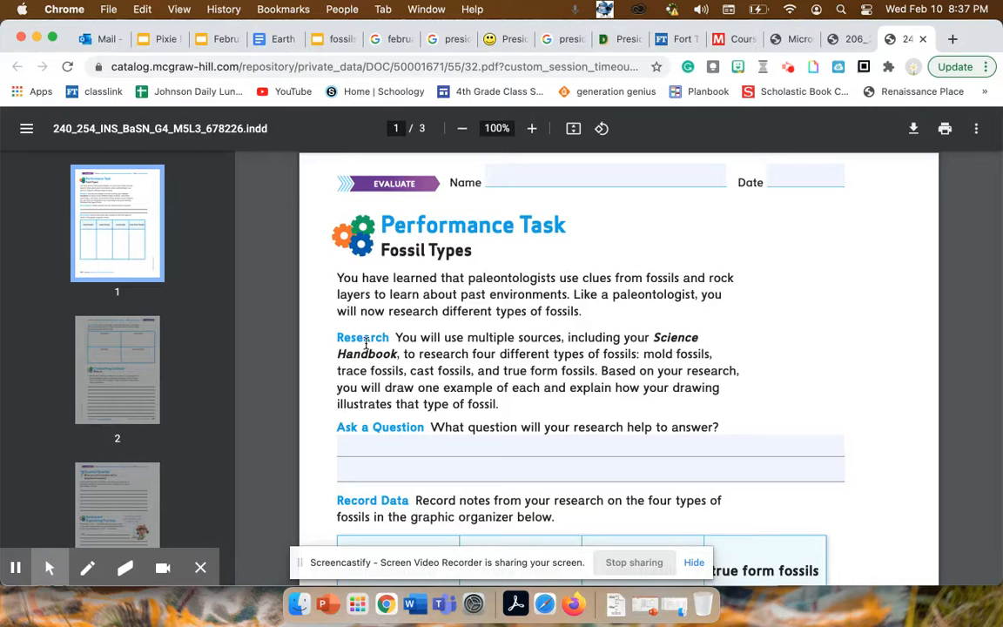
{"action": "mouse_move", "coordinate": [665, 341]}
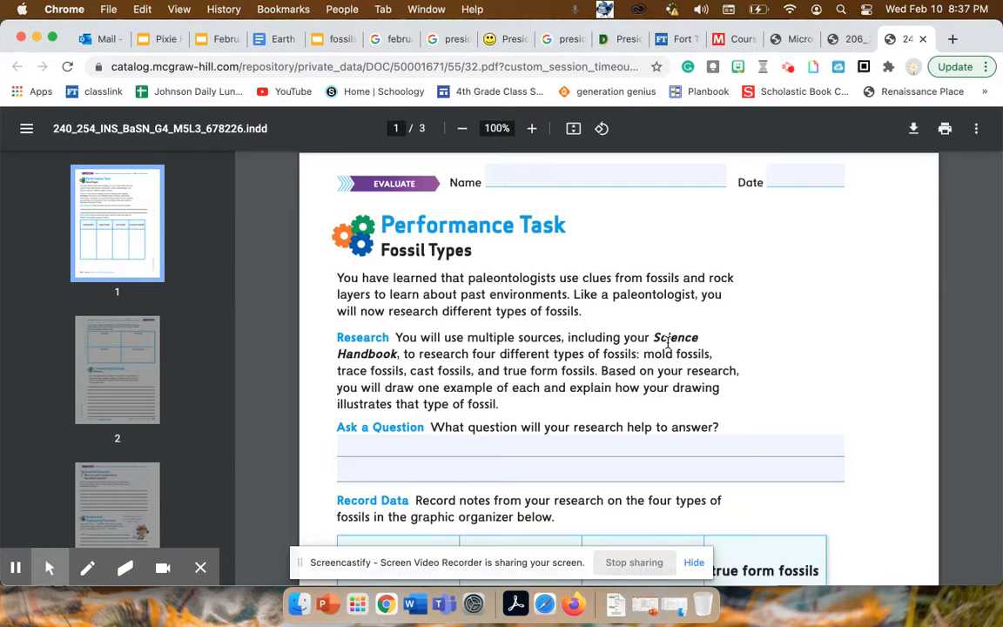
{"action": "mouse_move", "coordinate": [376, 364]}
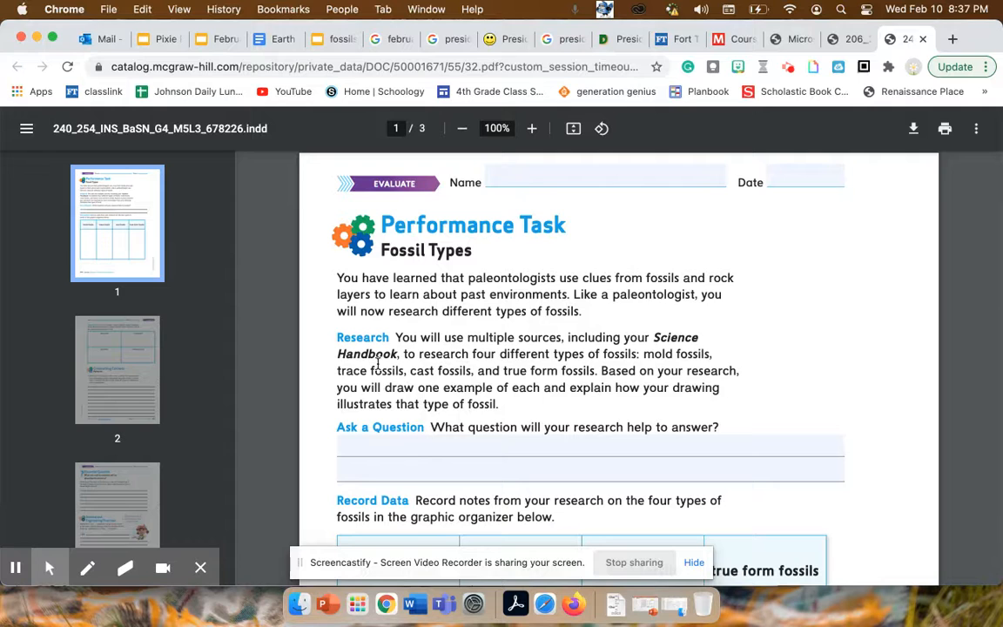
{"action": "mouse_move", "coordinate": [493, 411]}
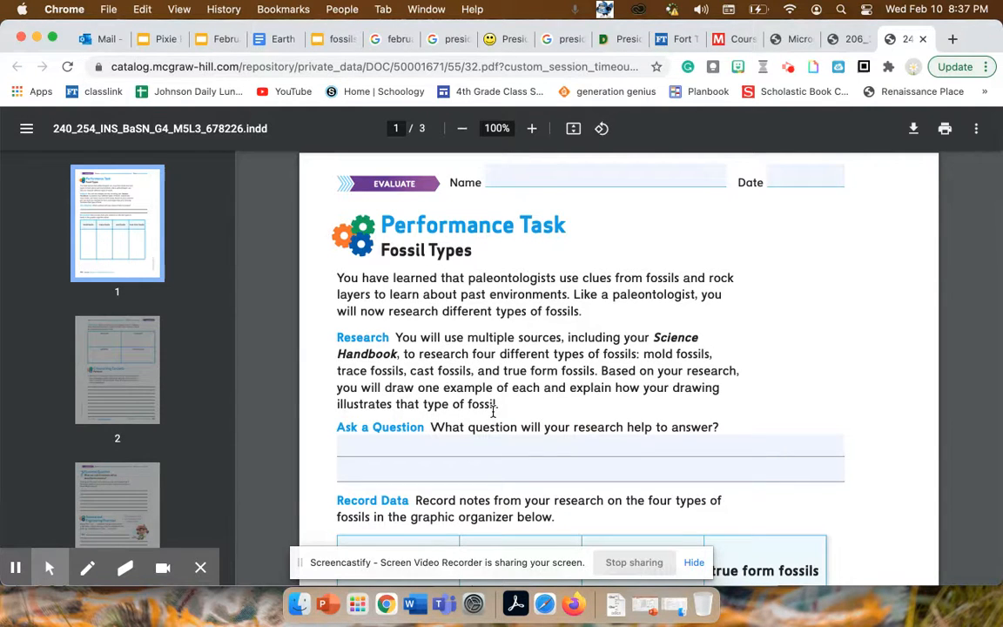
Step: Scroll down to page 2's Analyze Data section with its four fossil drawing boxes
{"action": "scroll", "scroll_direction": "down", "scroll_amount": 3}
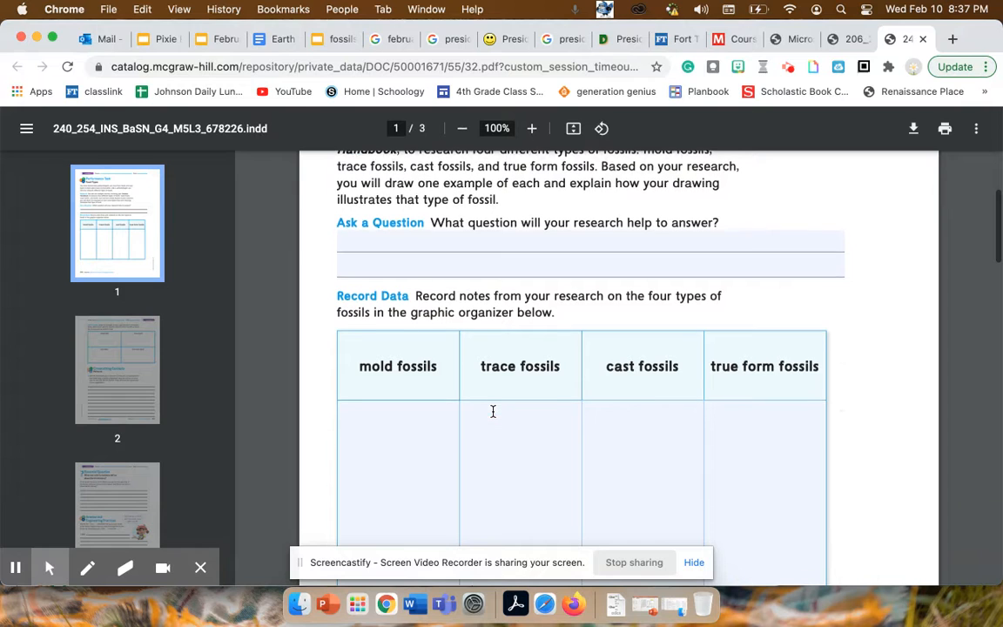
{"action": "scroll", "scroll_direction": "down", "scroll_amount": 3}
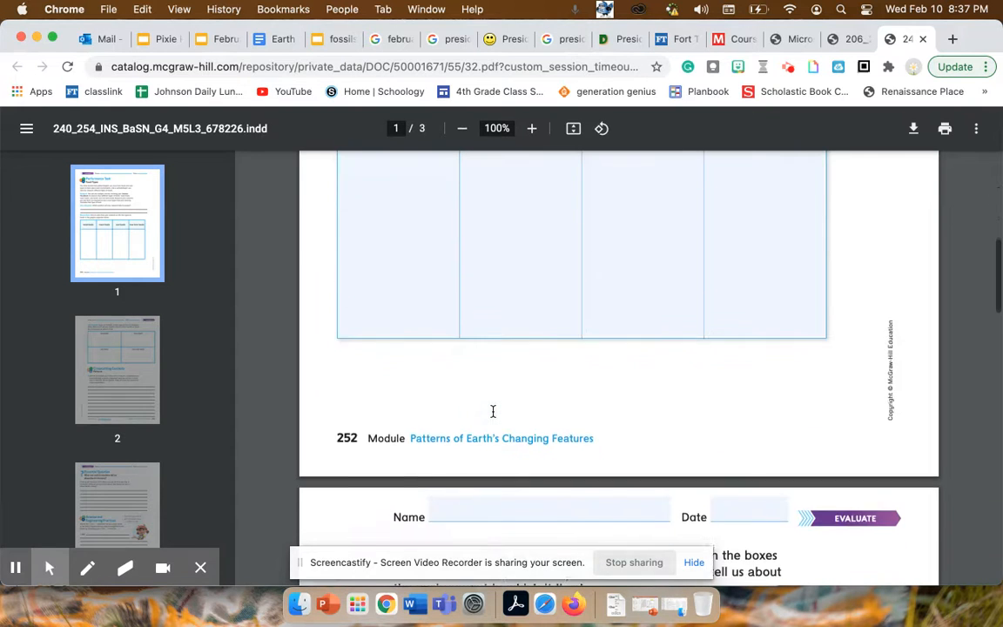
{"action": "scroll", "scroll_direction": "down", "scroll_amount": 3}
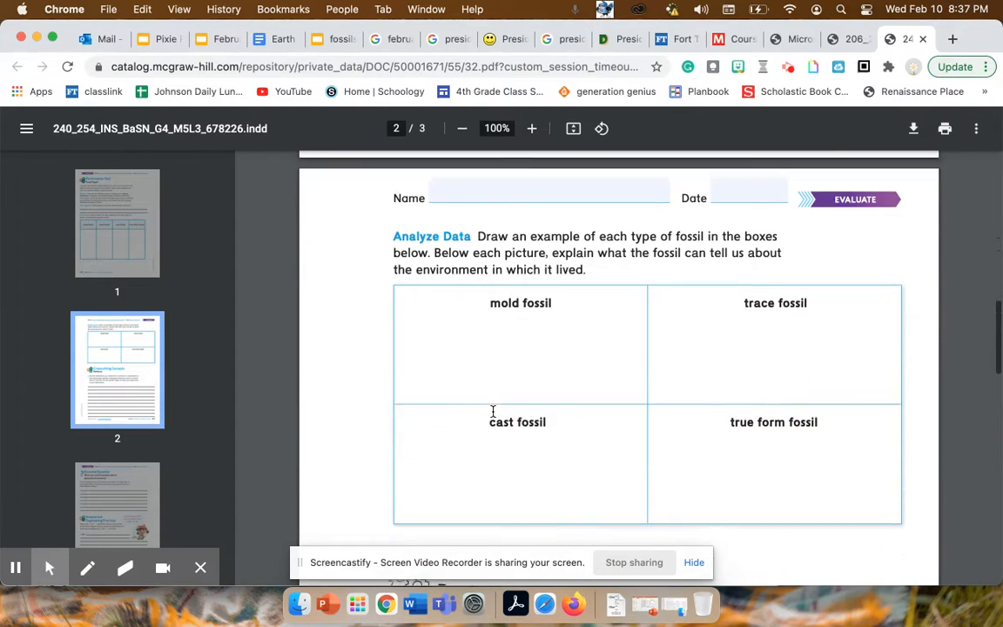